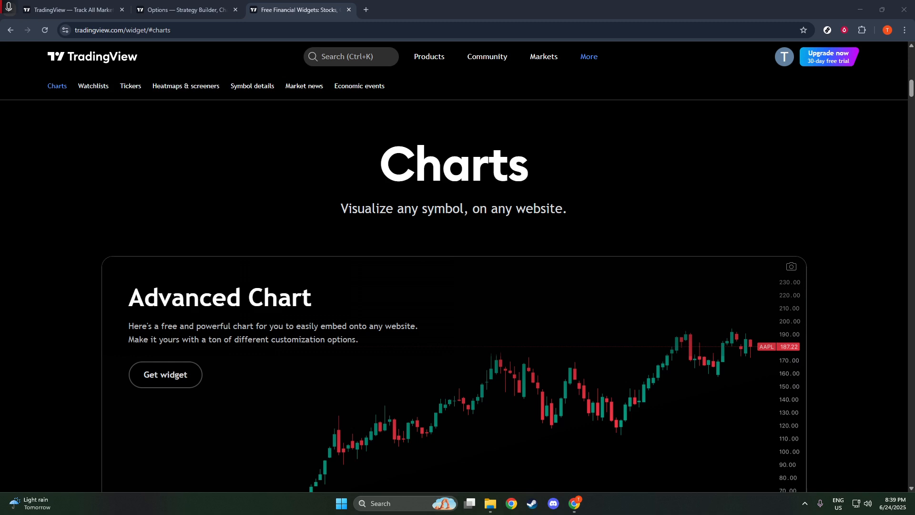
pyautogui.moveTo(769, 48)
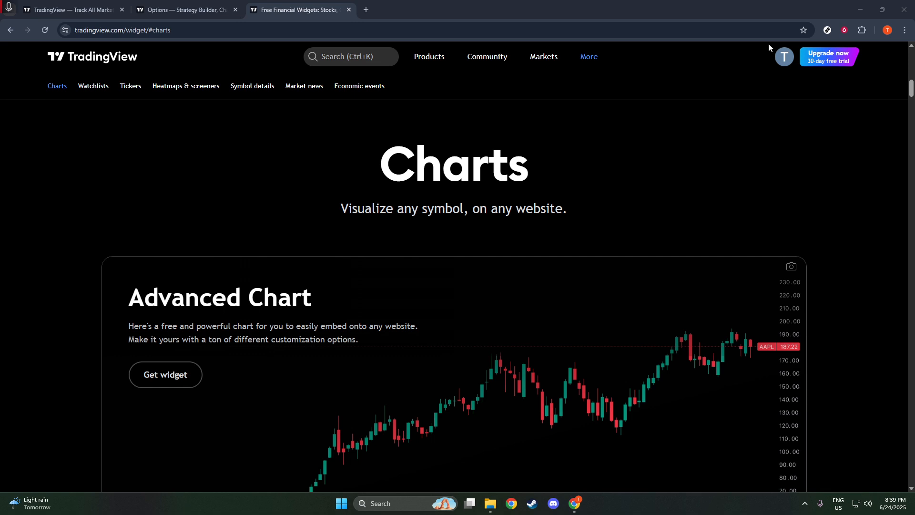
# Step: Browse the widget catalogue through the Tickers, Heatmaps and Symbol details sections
pyautogui.click(130, 86)
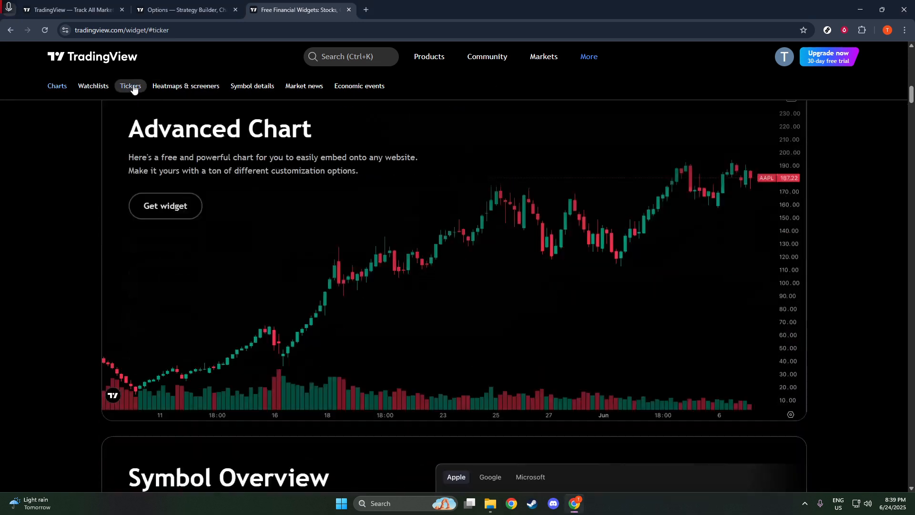
pyautogui.click(130, 85)
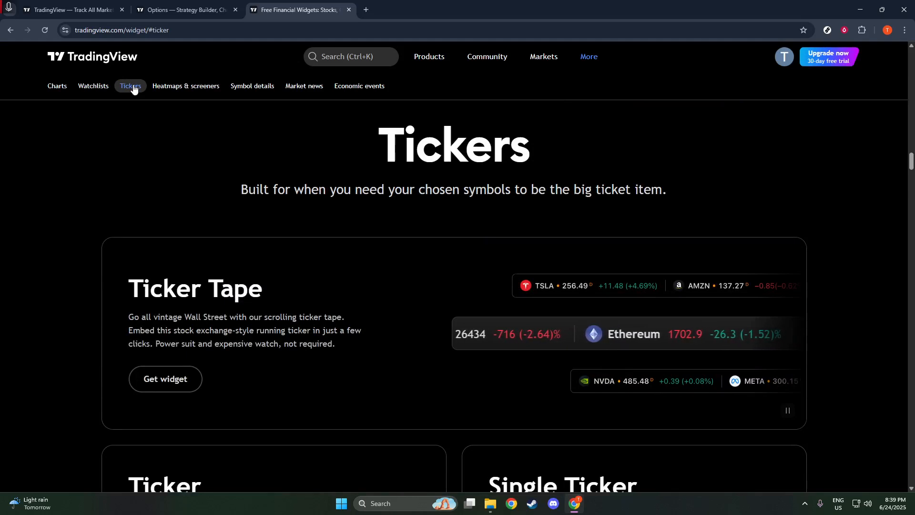
pyautogui.scroll(-3)
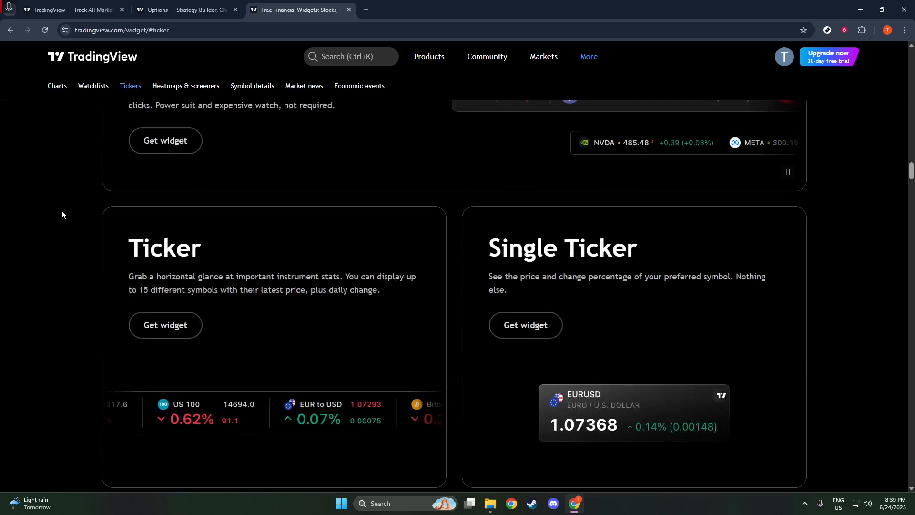
pyautogui.scroll(3)
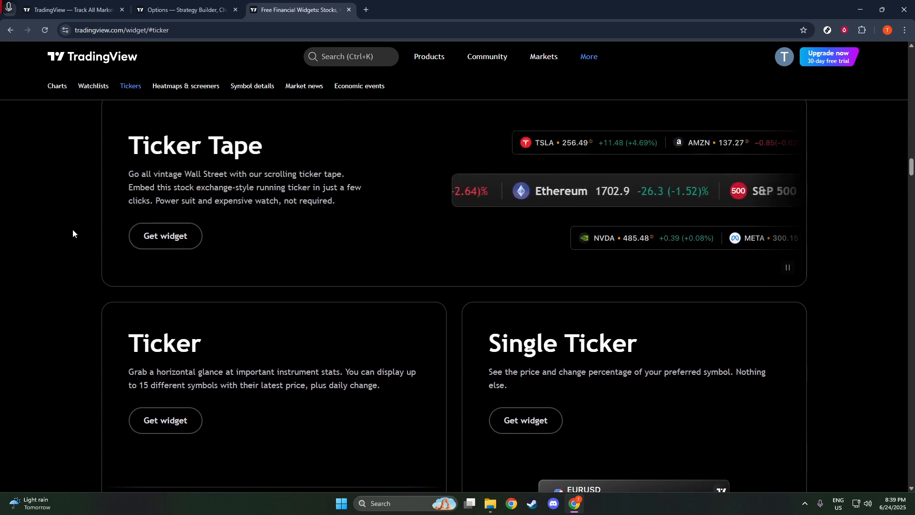
pyautogui.scroll(-3)
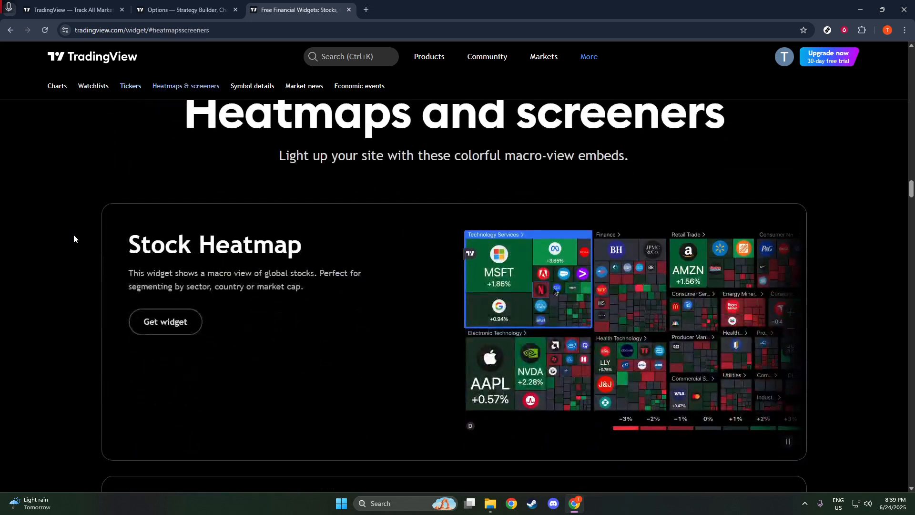
pyautogui.scroll(-3)
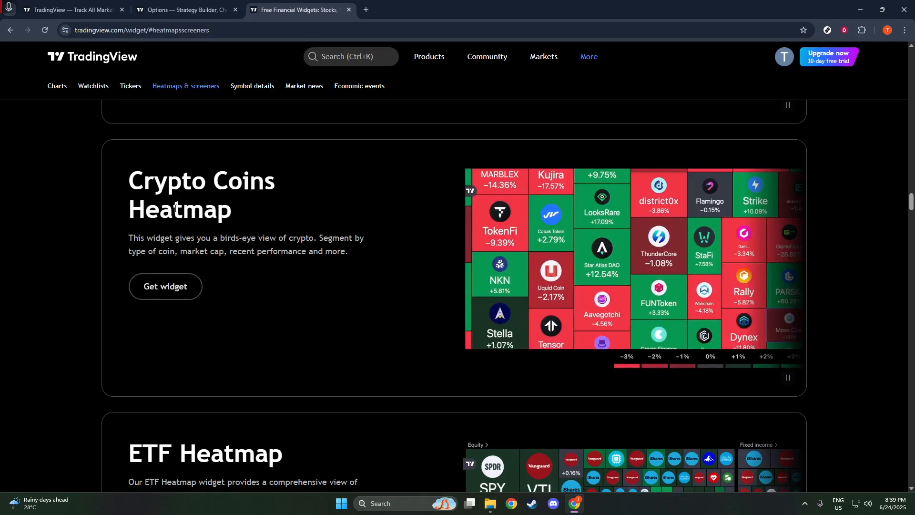
pyautogui.scroll(-3)
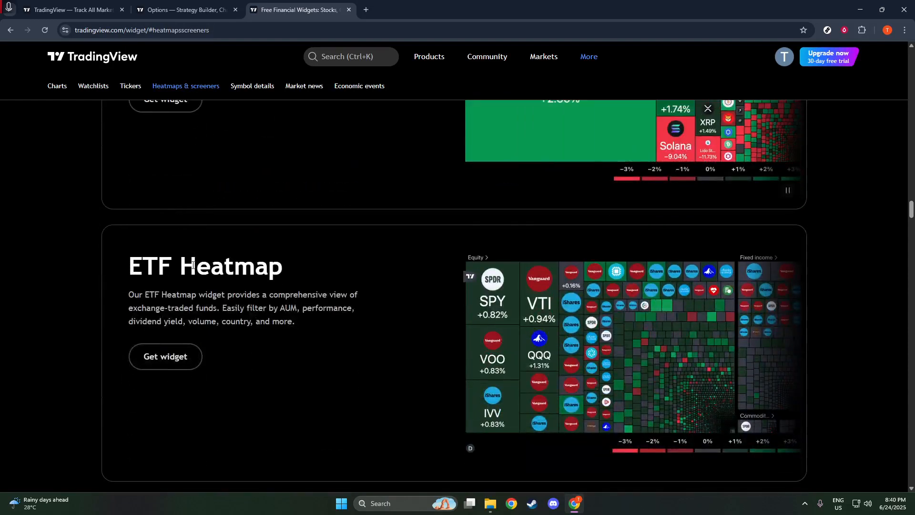
pyautogui.scroll(-3)
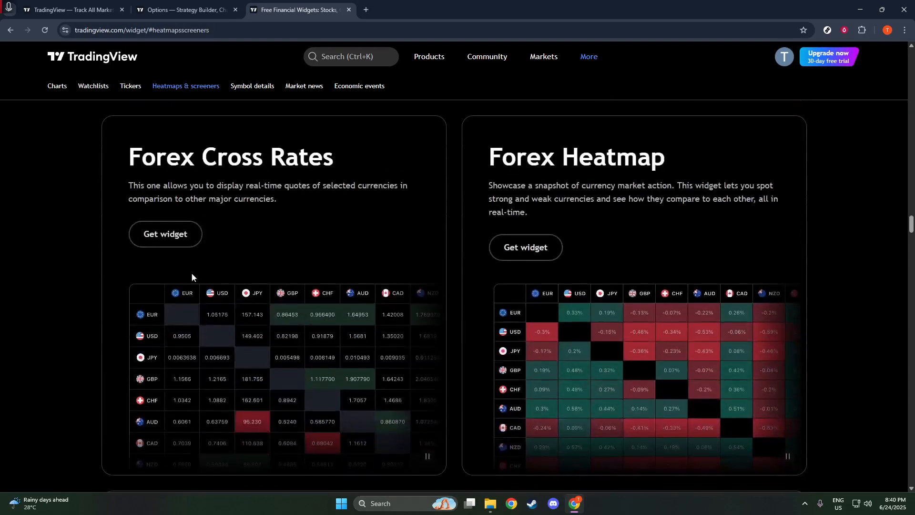
pyautogui.scroll(-3)
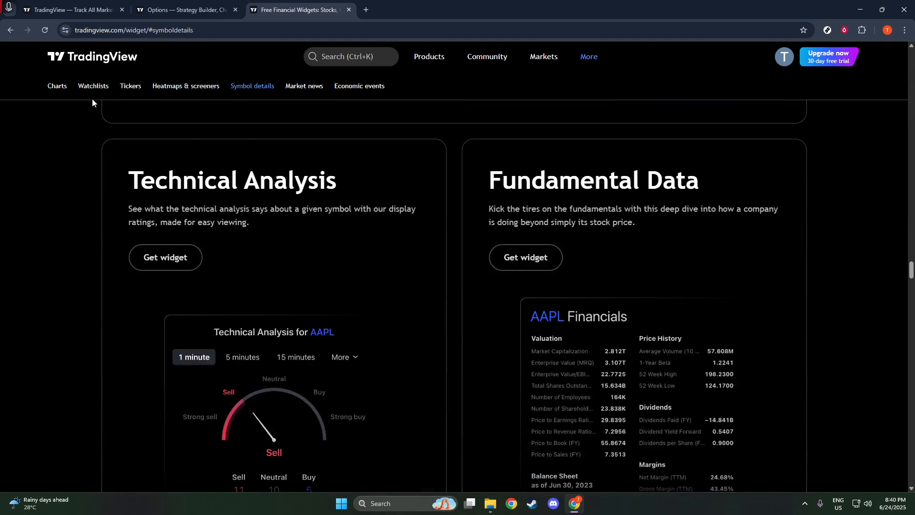
# Step: Return to the Charts section and choose Get widget under Advanced Chart
pyautogui.click(57, 86)
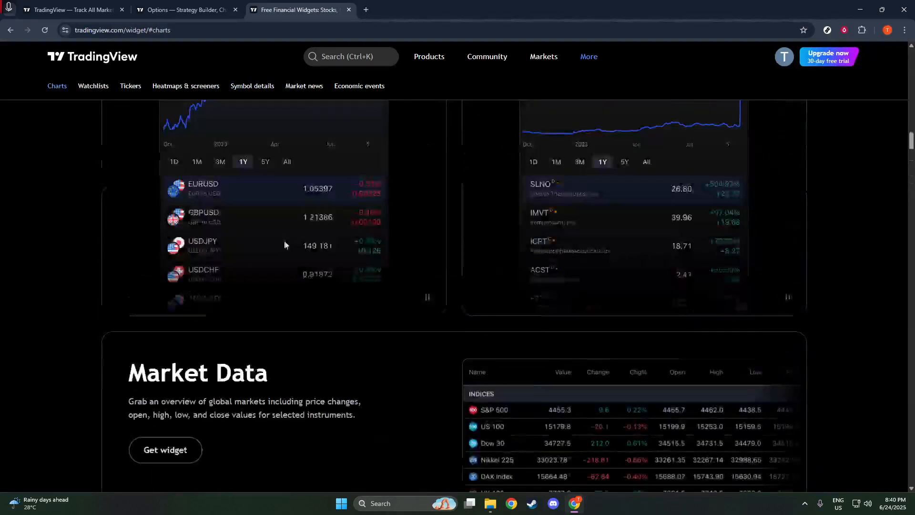
pyautogui.scroll(3)
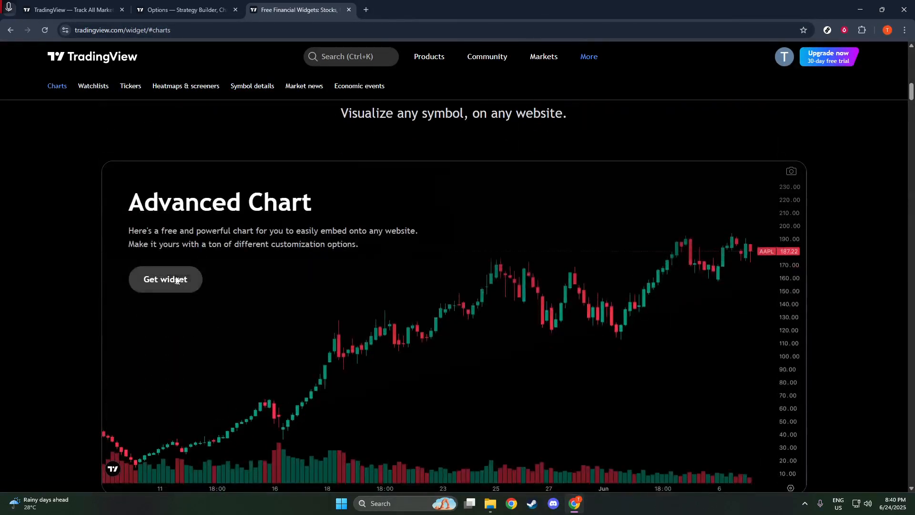
pyautogui.click(166, 279)
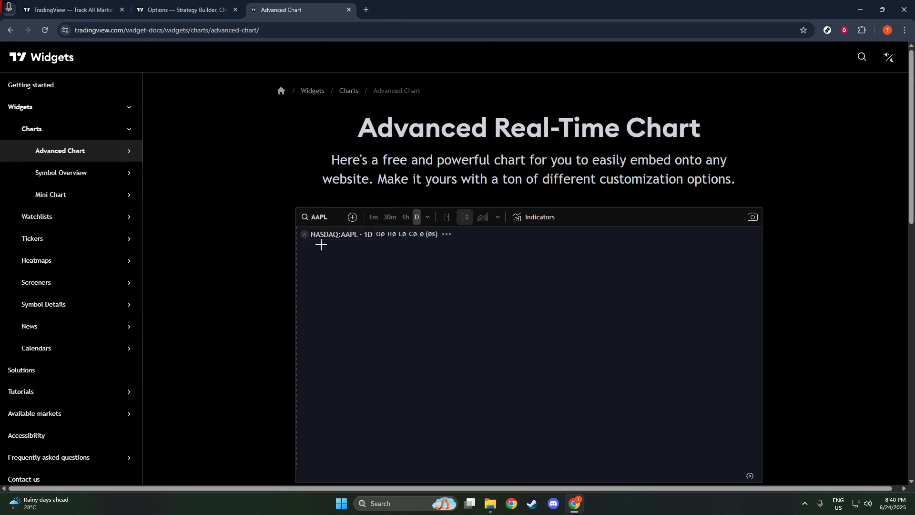
pyautogui.scroll(-3)
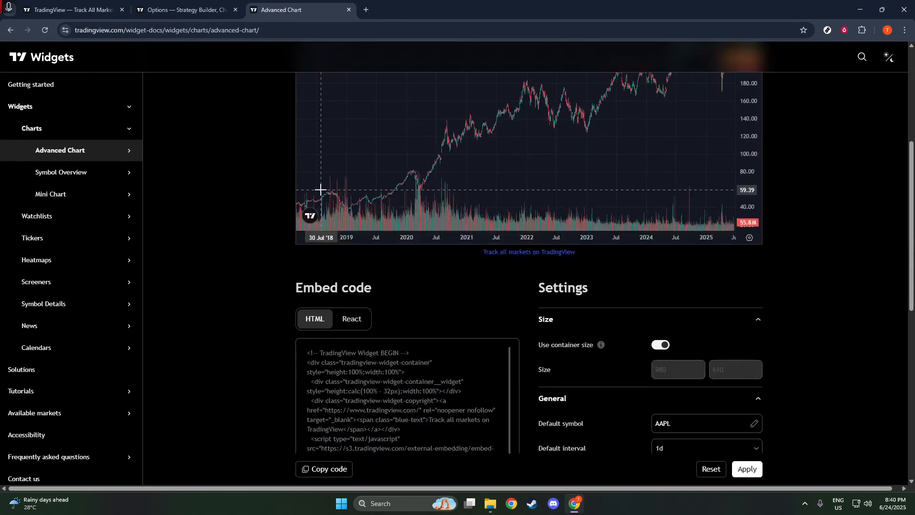
pyautogui.scroll(-3)
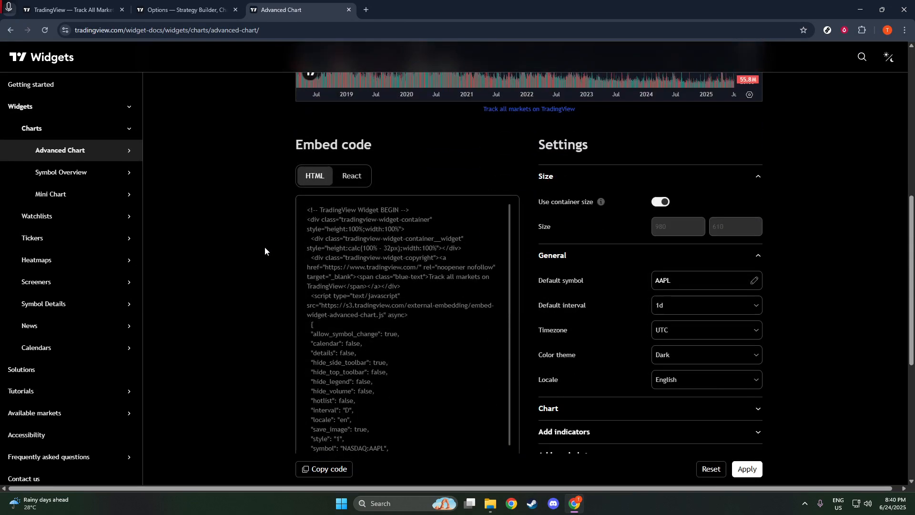
pyautogui.scroll(-3)
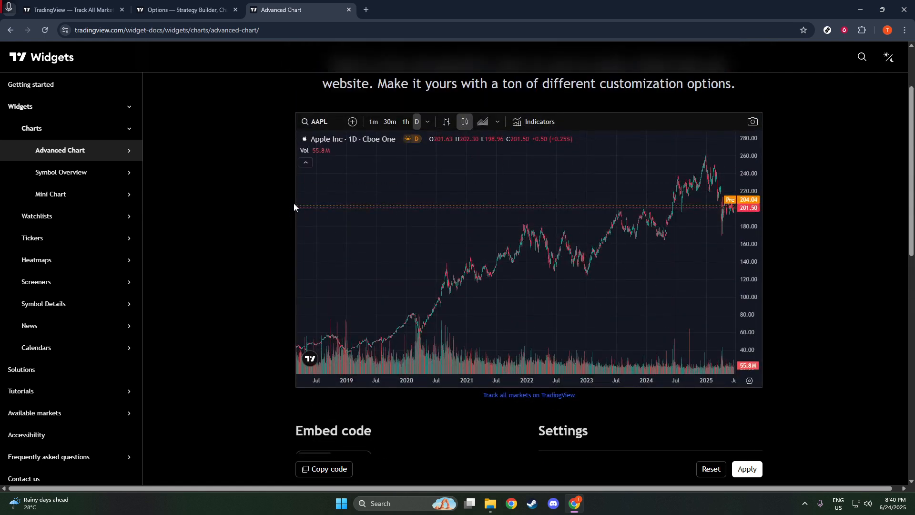
pyautogui.moveTo(283, 211)
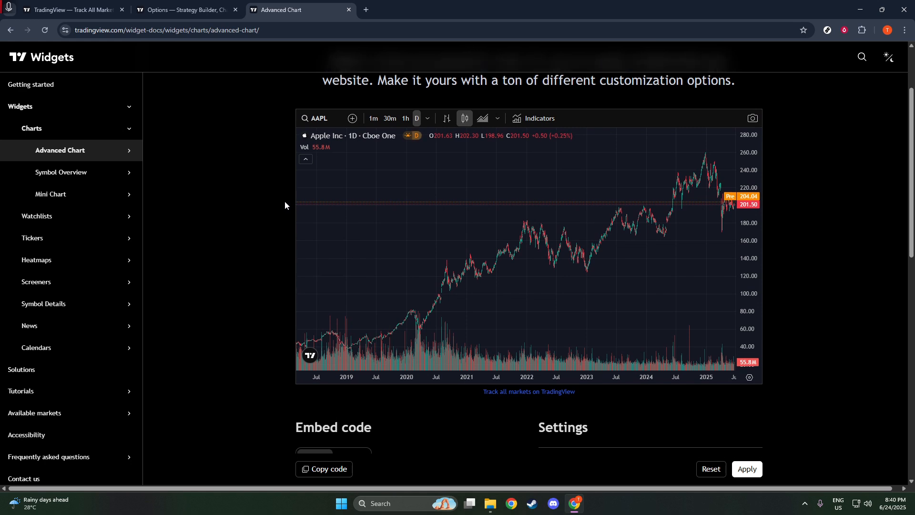
pyautogui.scroll(-3)
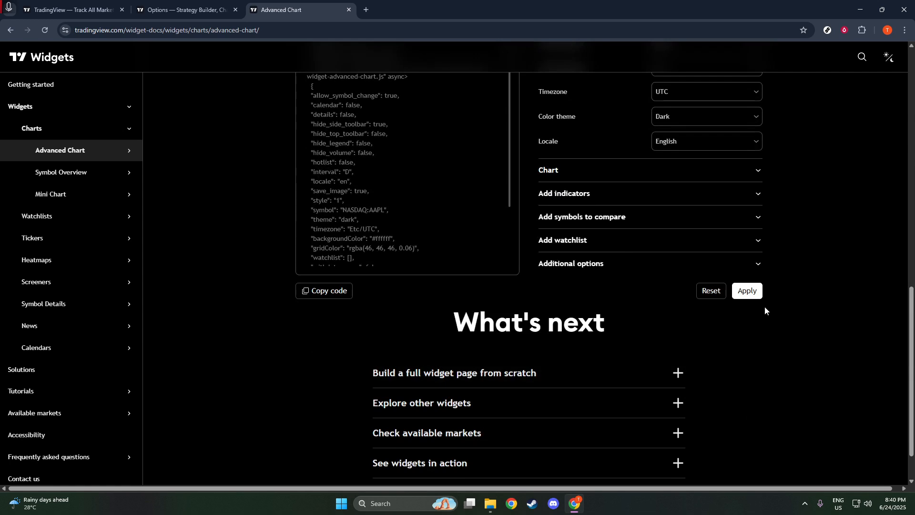
pyautogui.moveTo(766, 286)
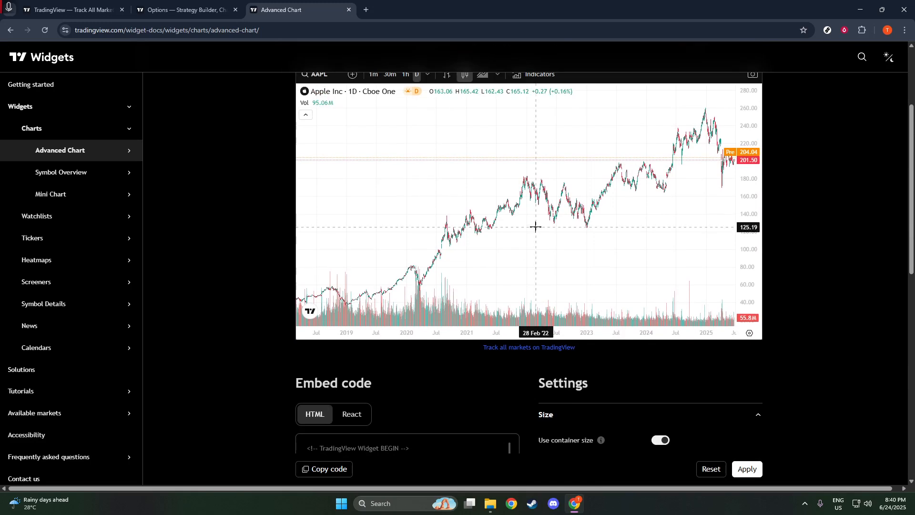
pyautogui.scroll(-3)
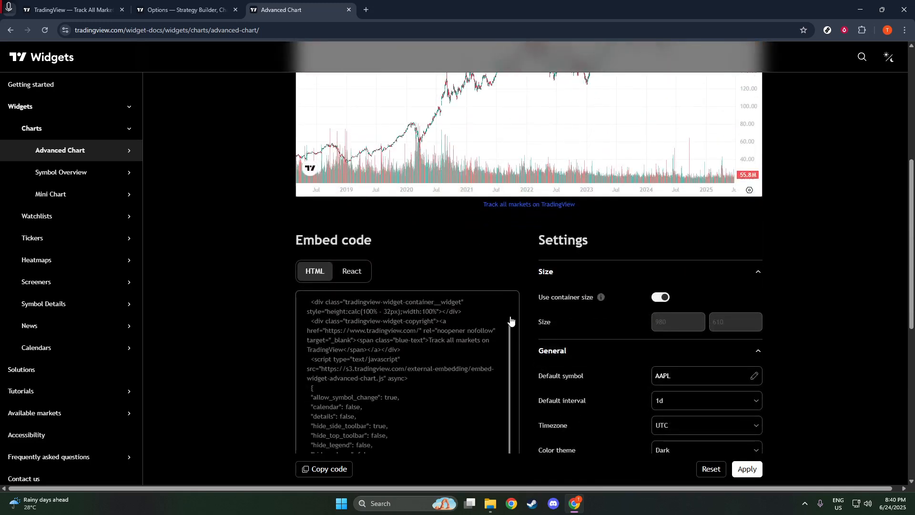
# Step: Choose Dark as the Advanced Chart's Color theme under Settings > General
pyautogui.scroll(-3)
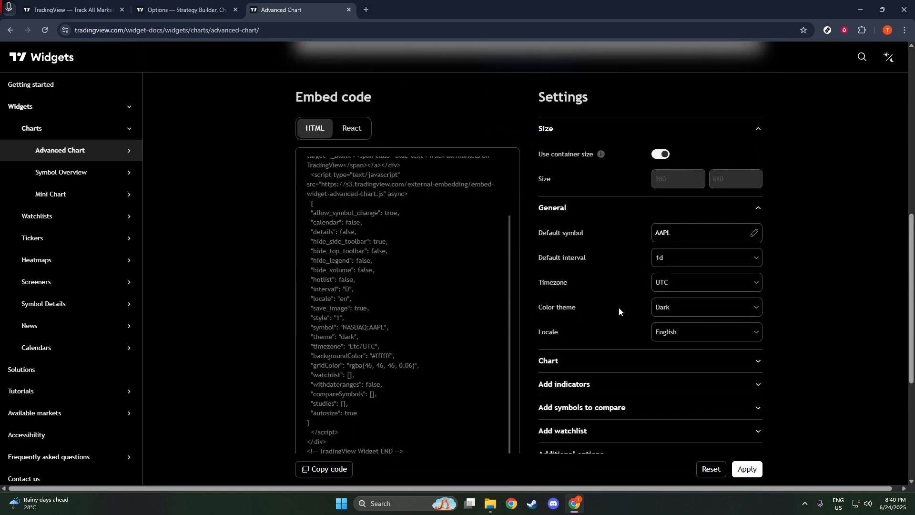
pyautogui.click(705, 307)
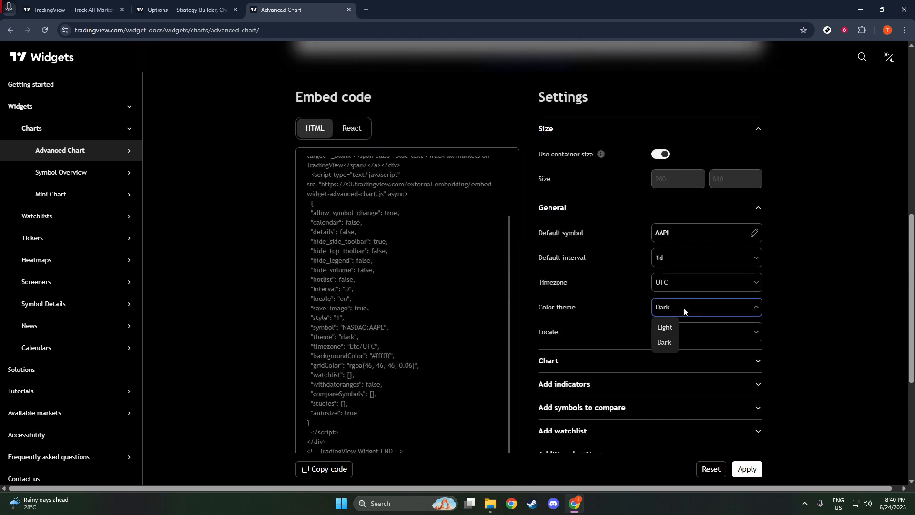
pyautogui.click(664, 342)
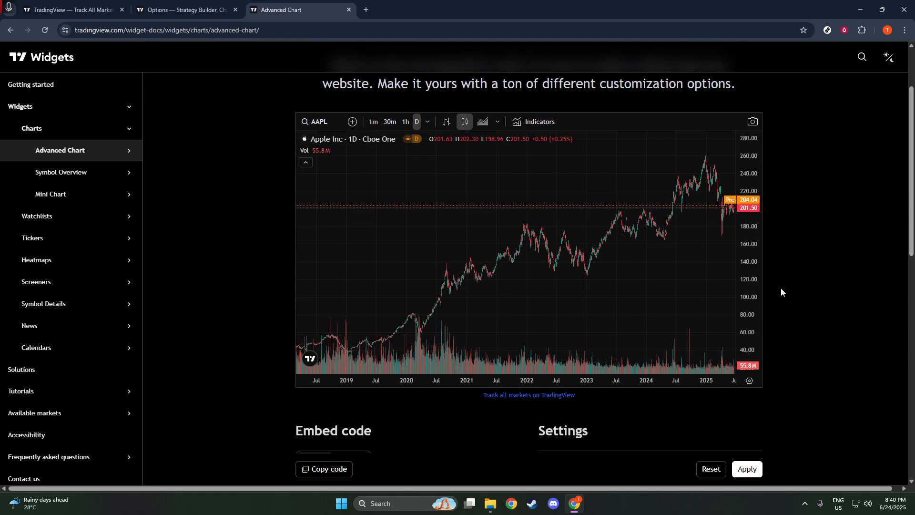
# Step: Copy the dark-themed AAPL Advanced Chart's HTML embed code from the Embed code panel
pyautogui.scroll(-3)
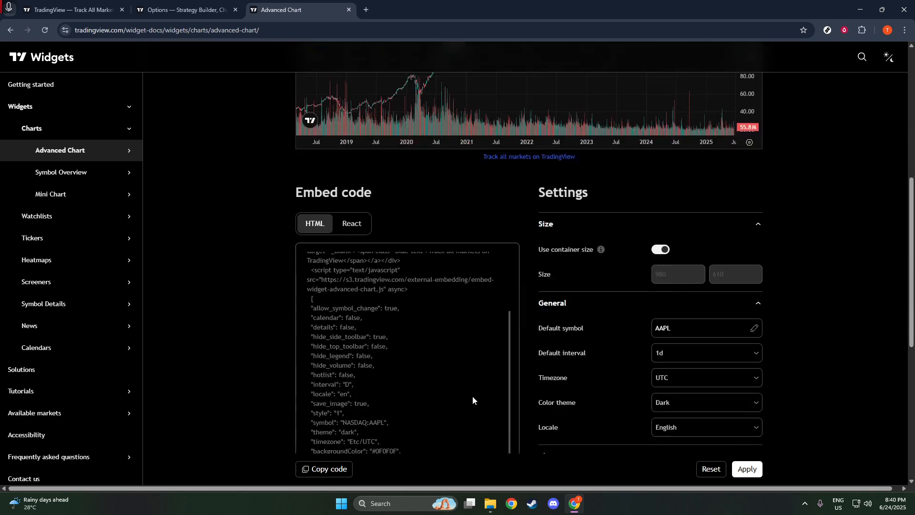
pyautogui.scroll(-3)
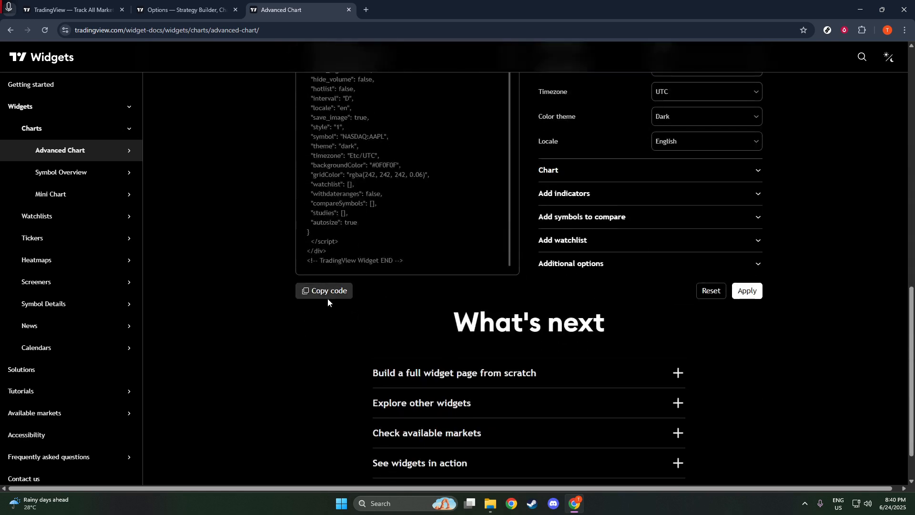
pyautogui.click(328, 291)
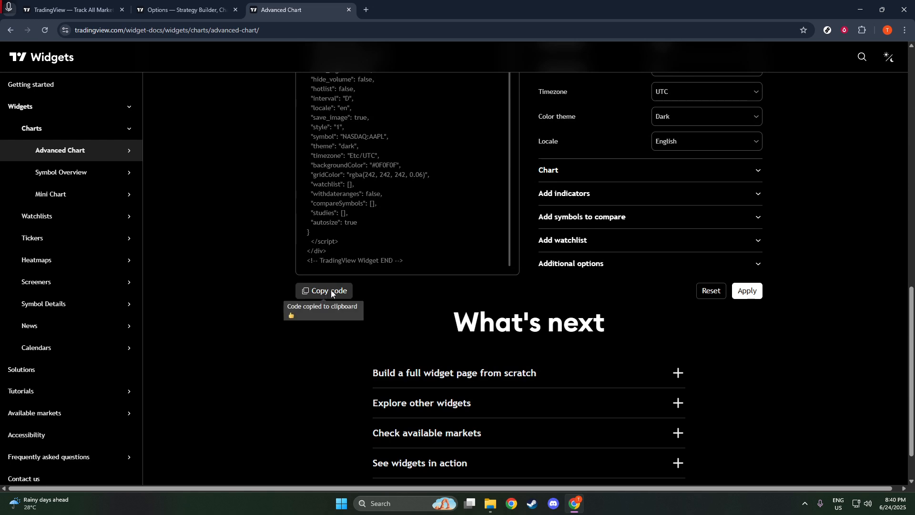